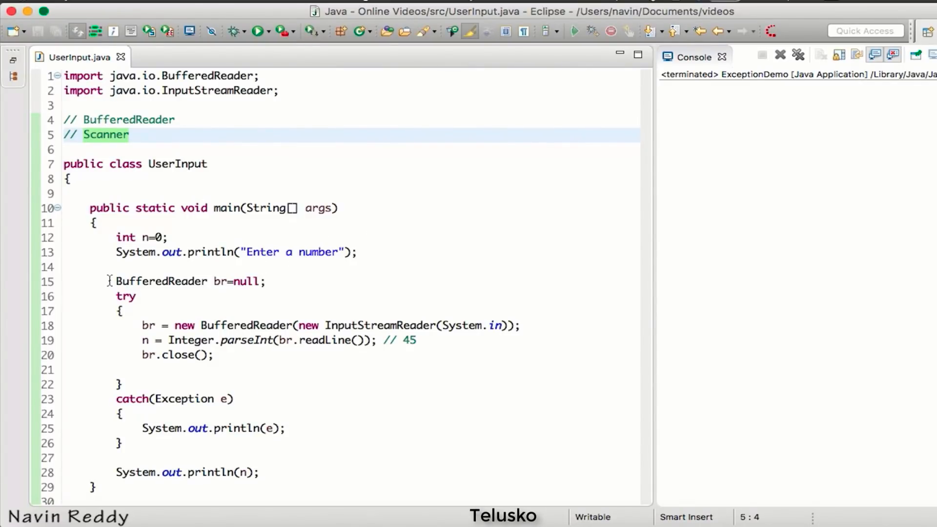
- Remove the old BufferedReader try-catch input code from main
double_click(161, 281)
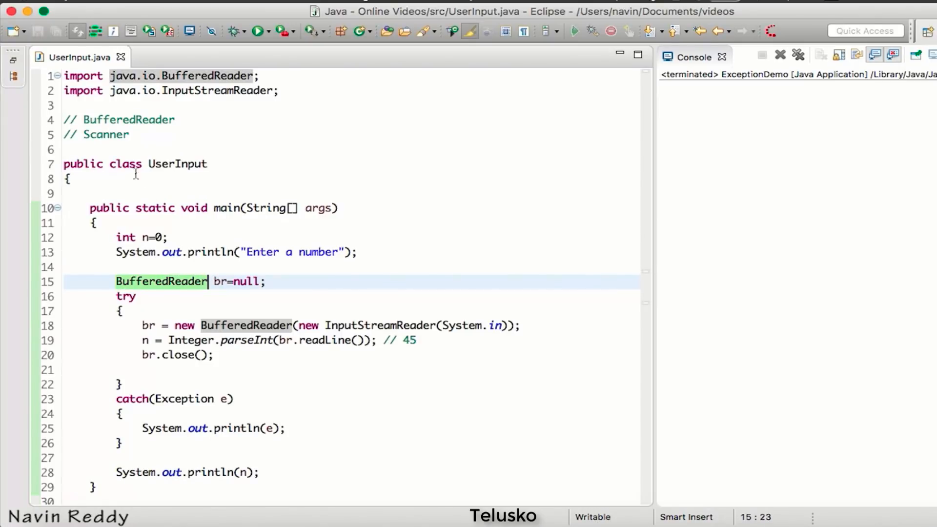
left_click(144, 339)
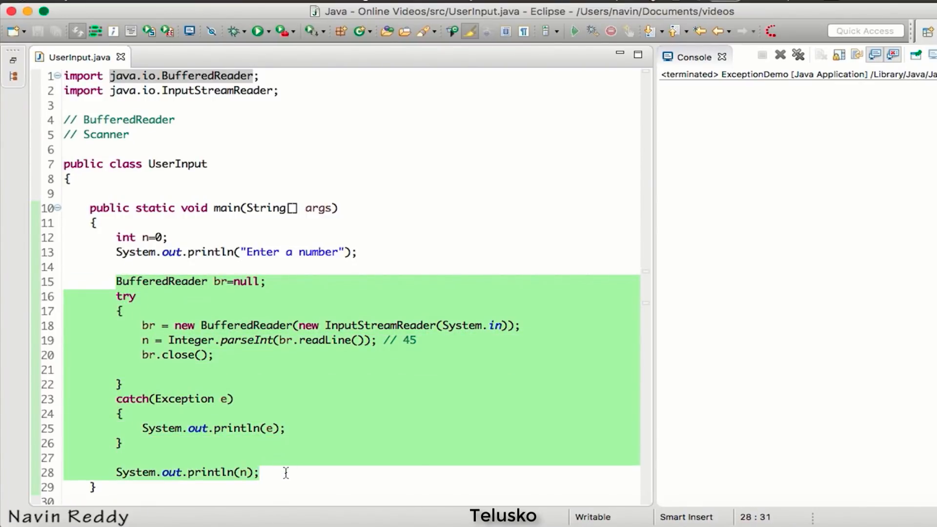
key("Delete")
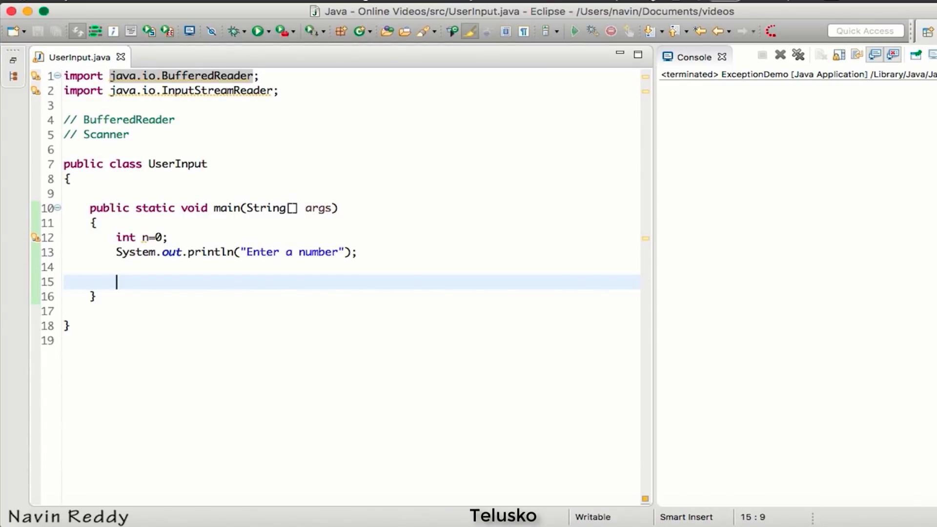
- Declare Scanner sc = new Scanner(System.in); in its place, importing java.util.Scanner
type("Scanner sc")
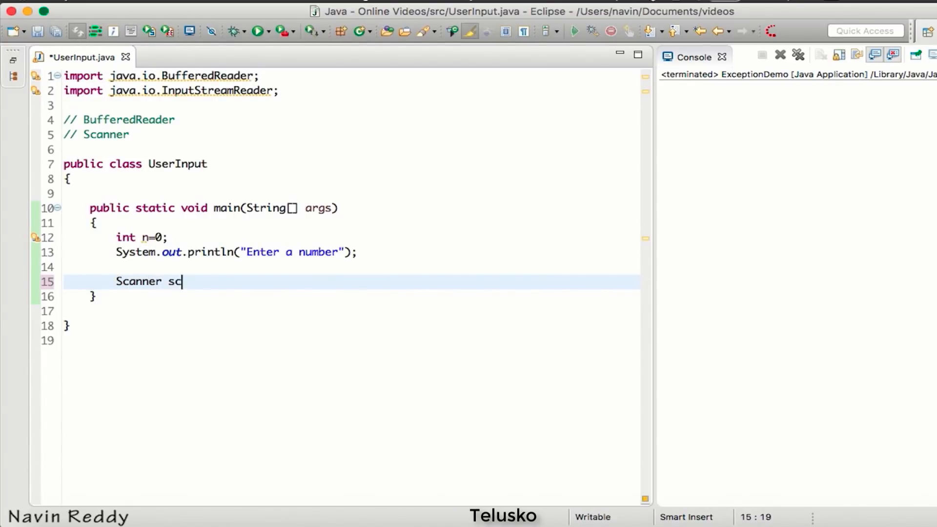
type("= new")
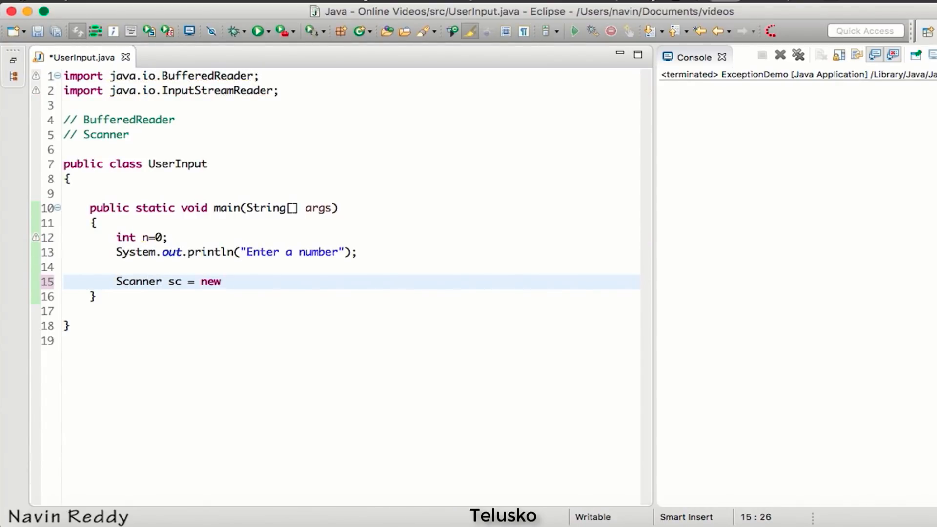
type("Scanner();")
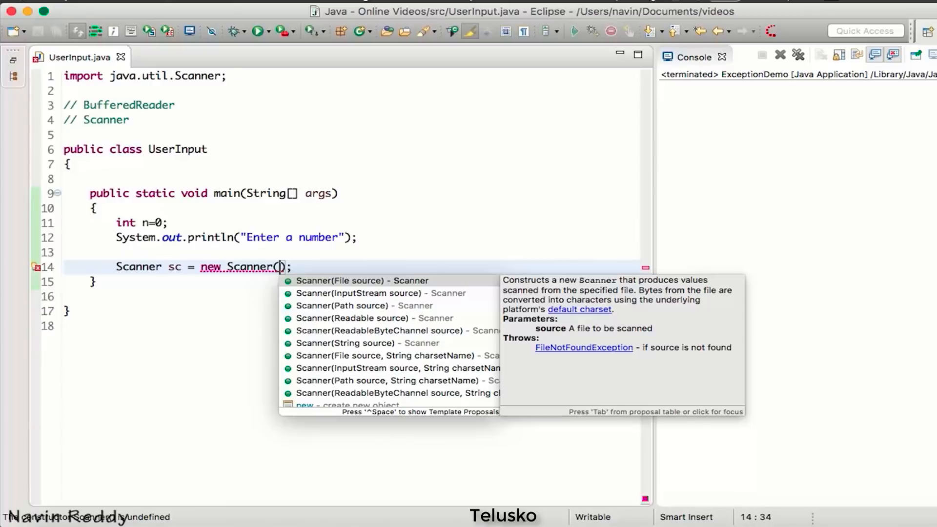
type("System")
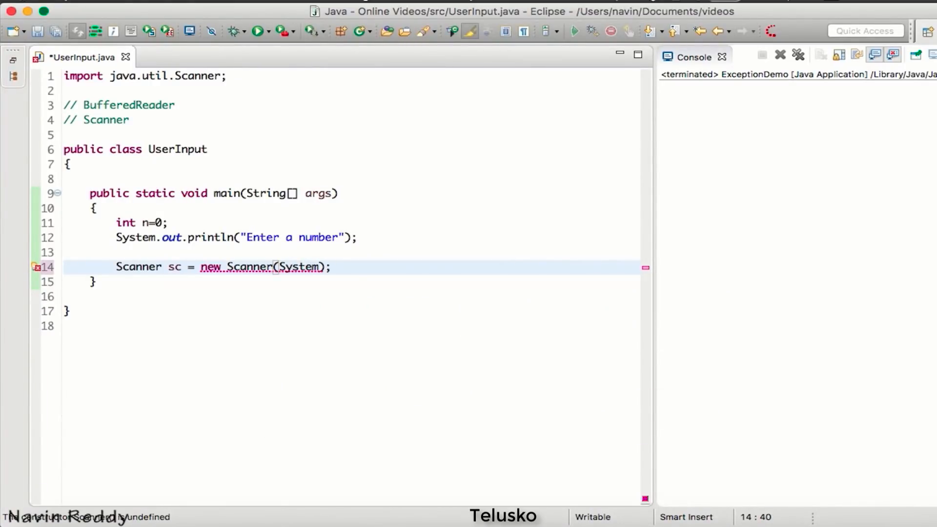
type(".in")
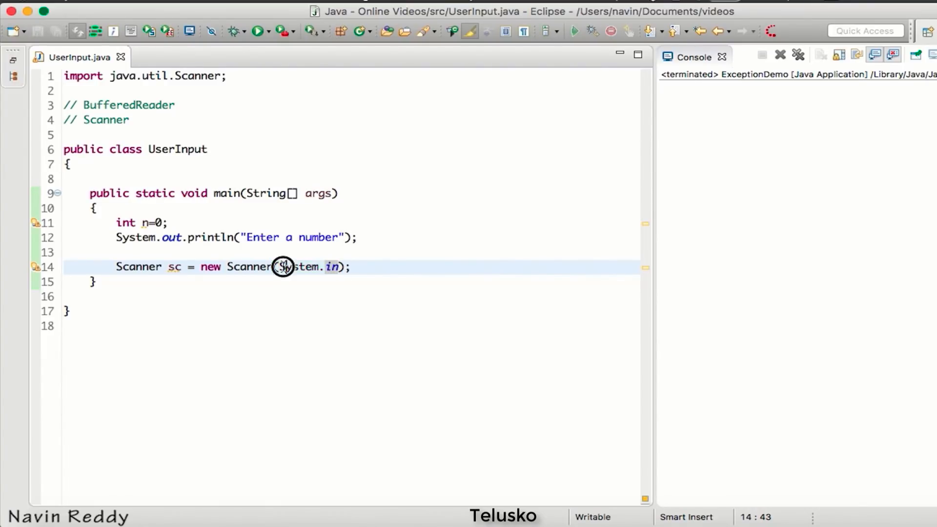
- Add n = sc.nextInt(); on a new line below the Scanner declaration
double_click(303, 266)
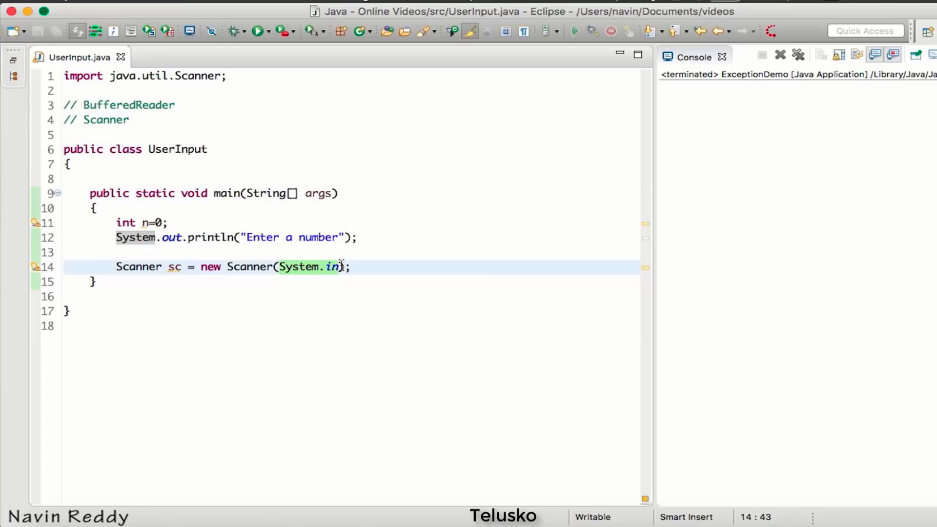
left_click(352, 266)
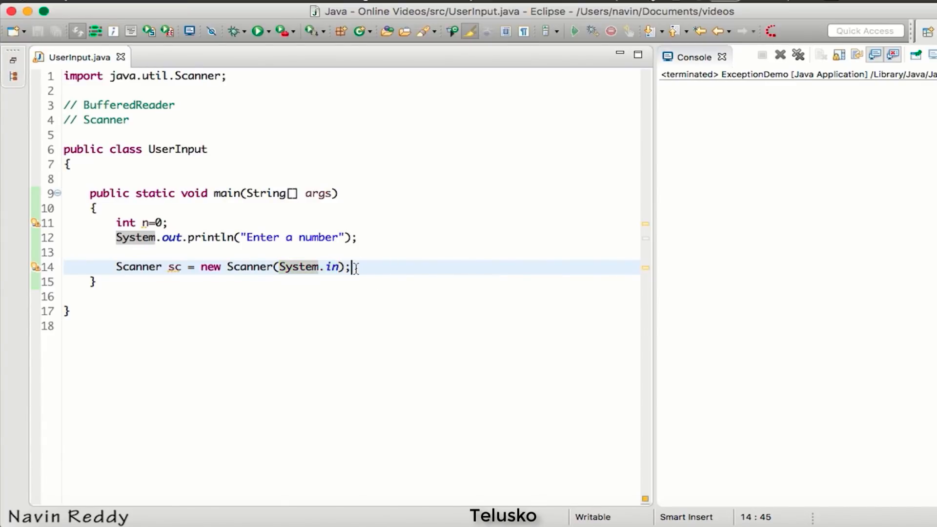
key("enter")
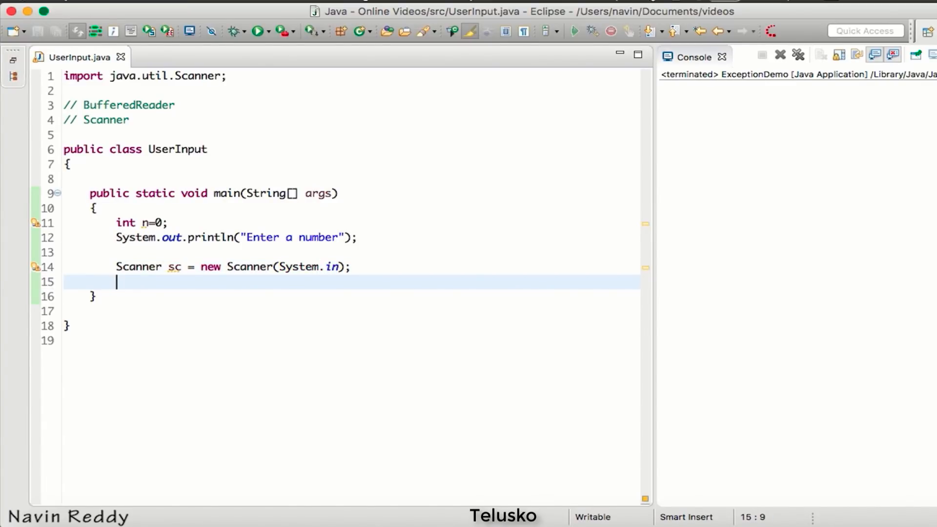
type("n =")
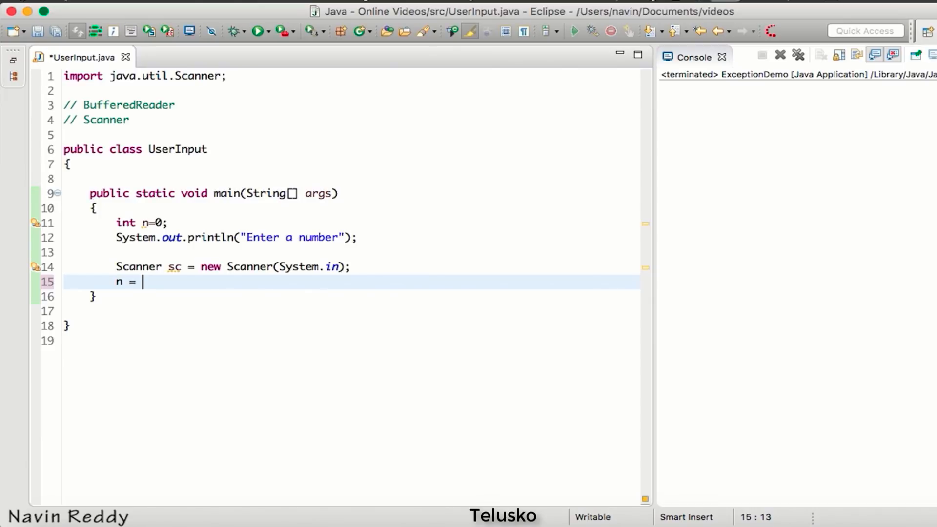
type("sc.")
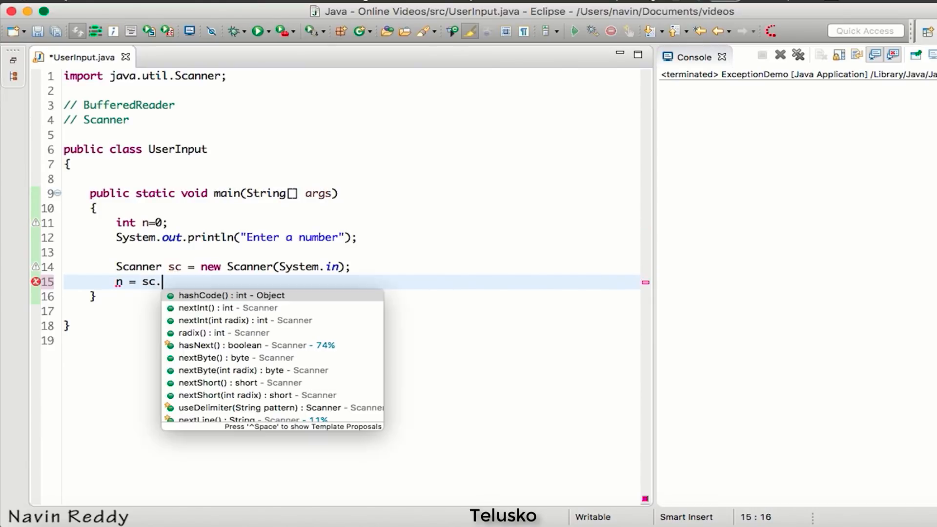
mouse_move(230, 295)
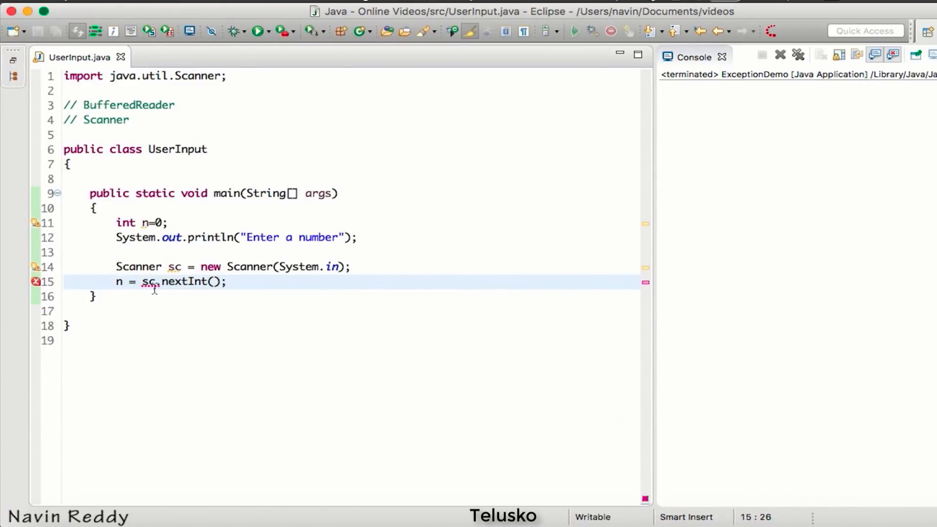
double_click(186, 281)
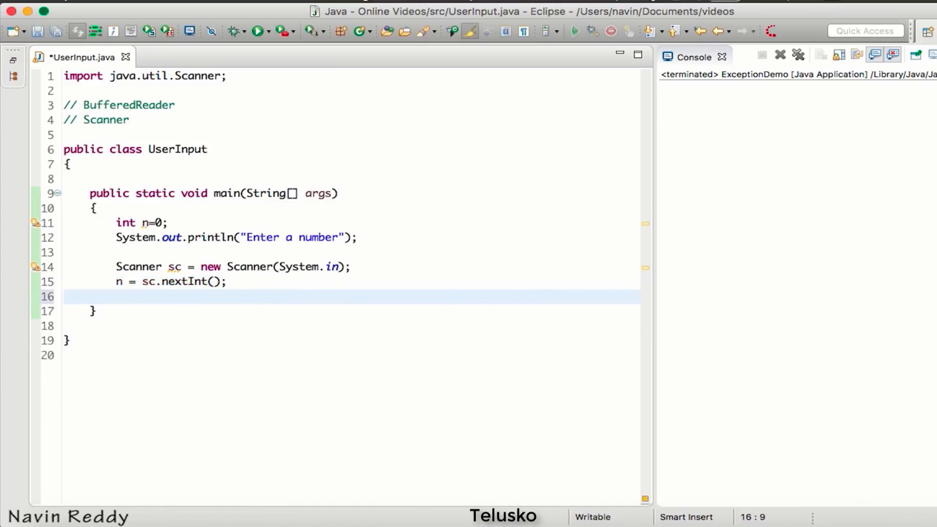
left_click(117, 297)
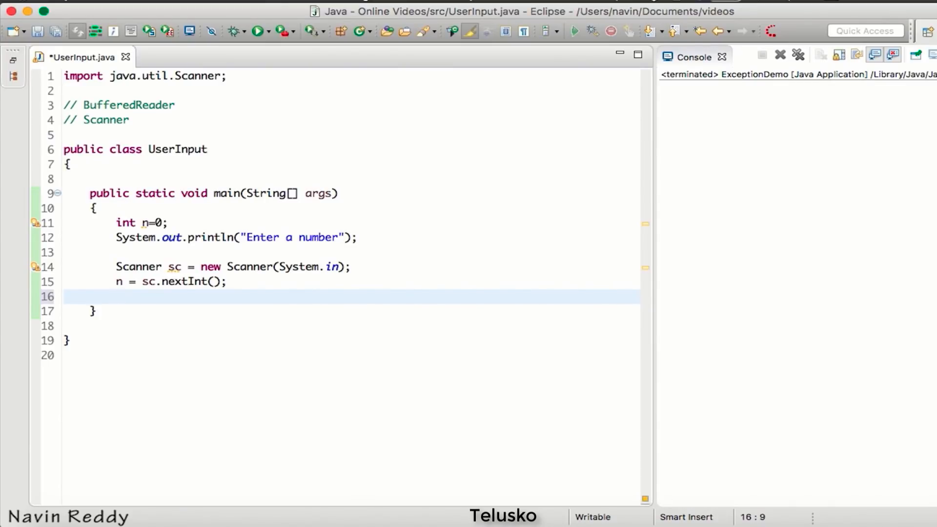
- Add System.out.println(n); after the nextInt call and run the program
double_click(169, 281)
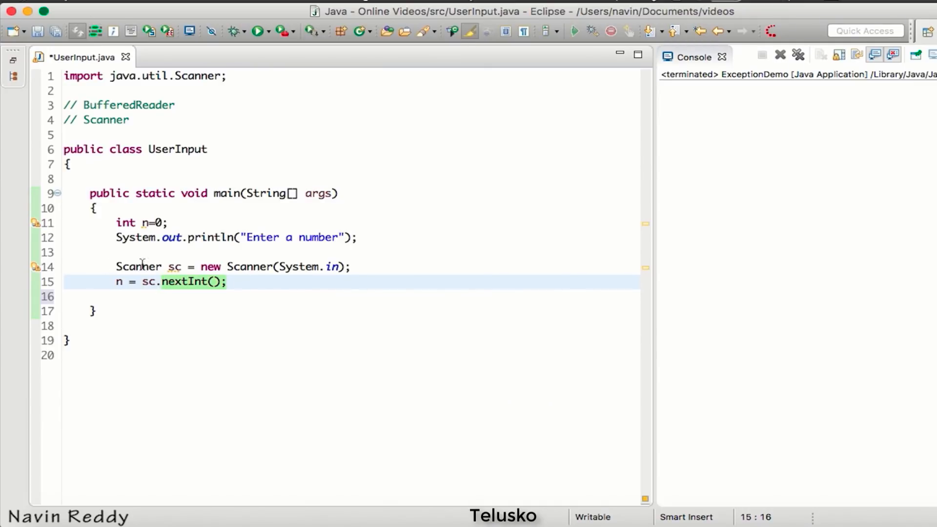
left_click(116, 281)
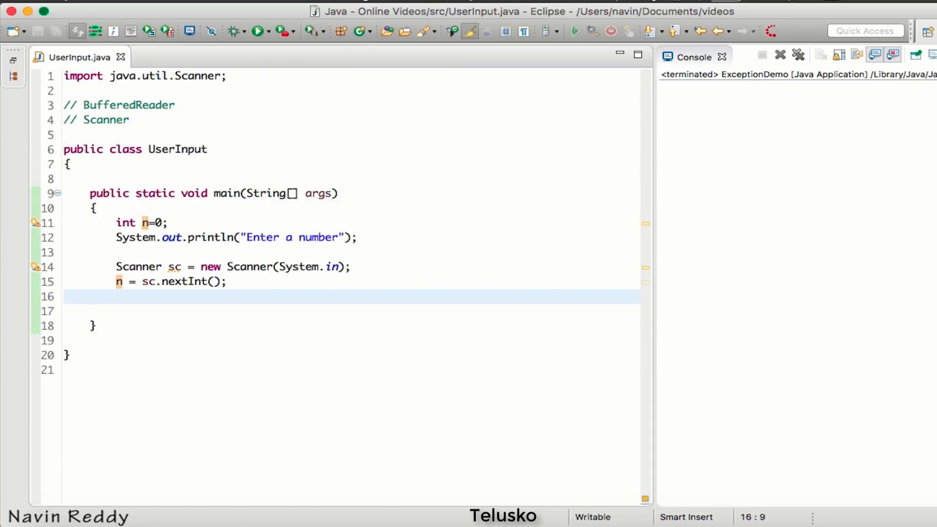
type("System.out.println(n);")
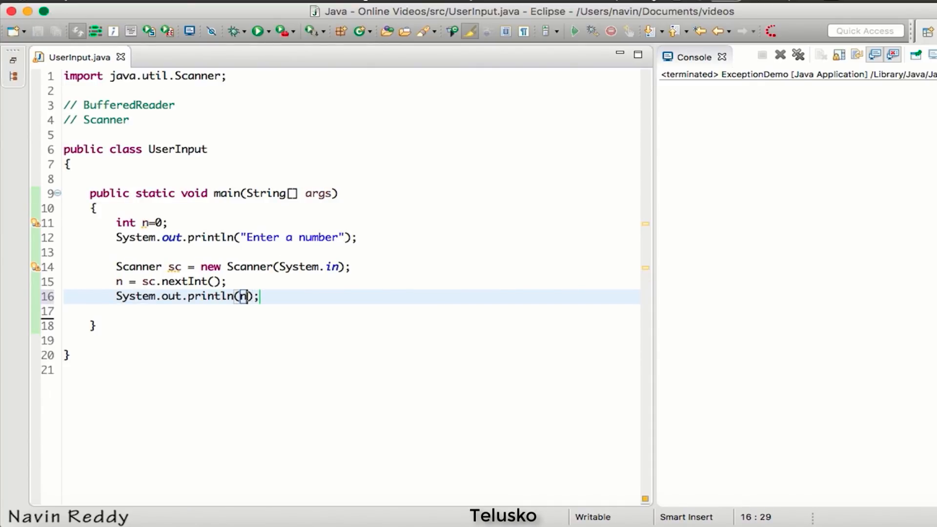
left_click(257, 30)
type("nextInt(")
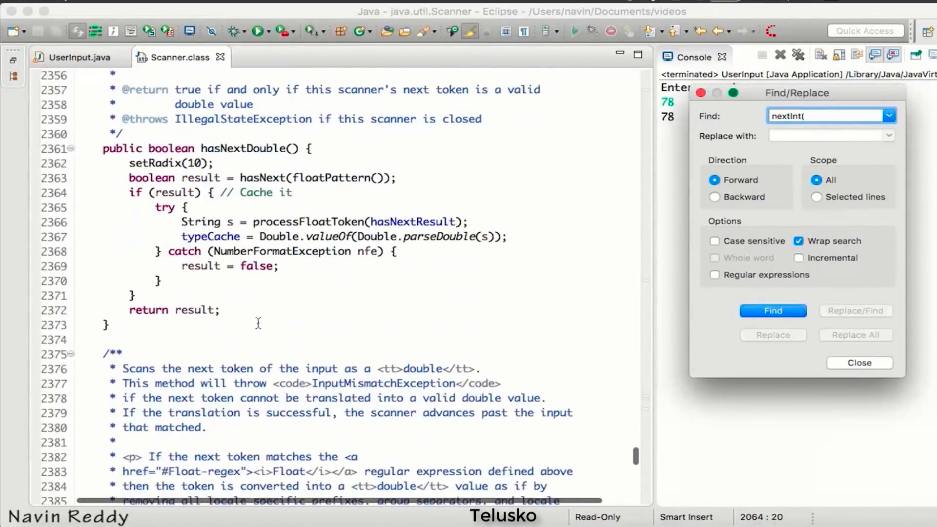
- Browse Scanner's source briefly, then close it and return to UserInput.java
scroll("down", 3)
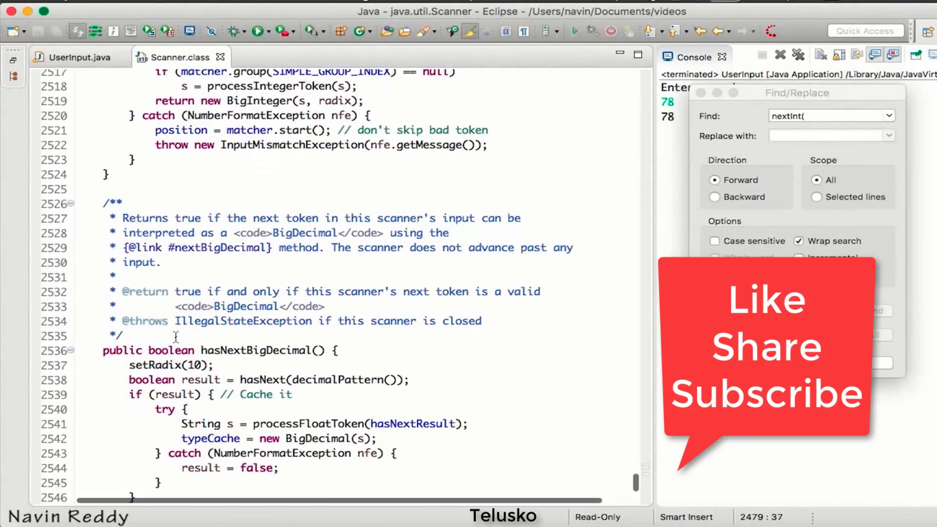
left_click(76, 56)
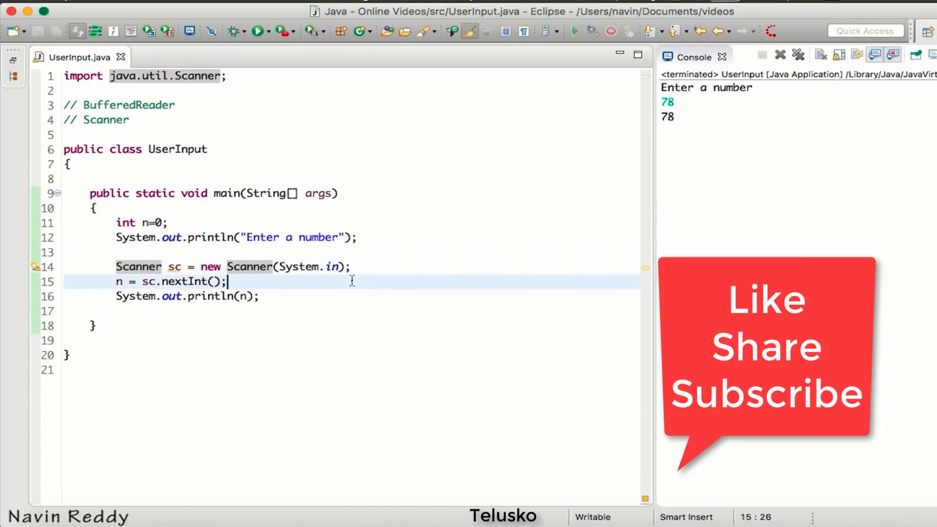